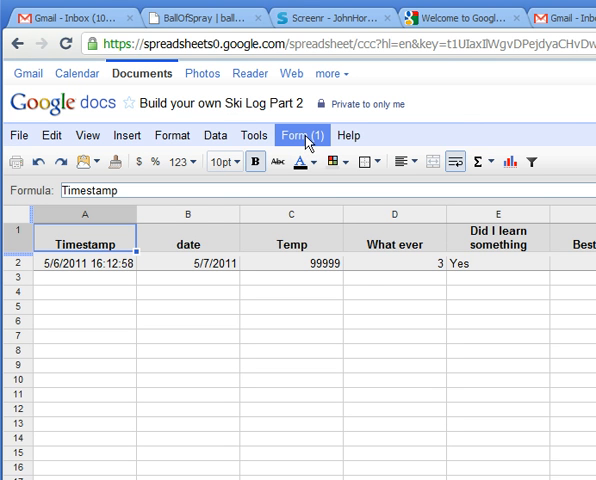
- Open the 'Build your own Ski Log Part 2' form editor from the spreadsheet's Form menu
{"action": "left_click", "coordinate": [300, 136]}
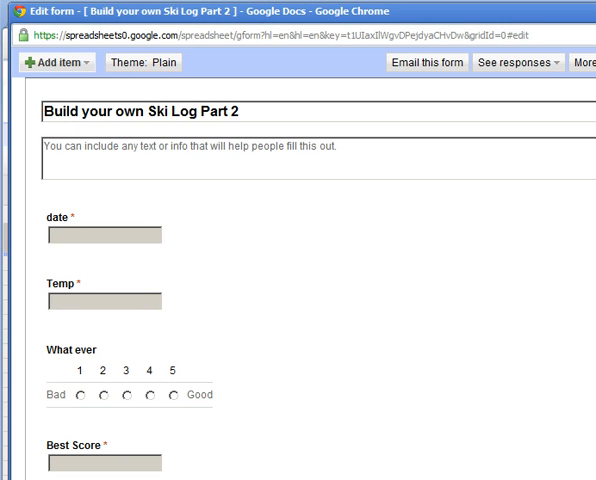
- Review the form's questions in the editor before switching to the live form
{"action": "scroll", "scroll_direction": "down", "scroll_amount": 3}
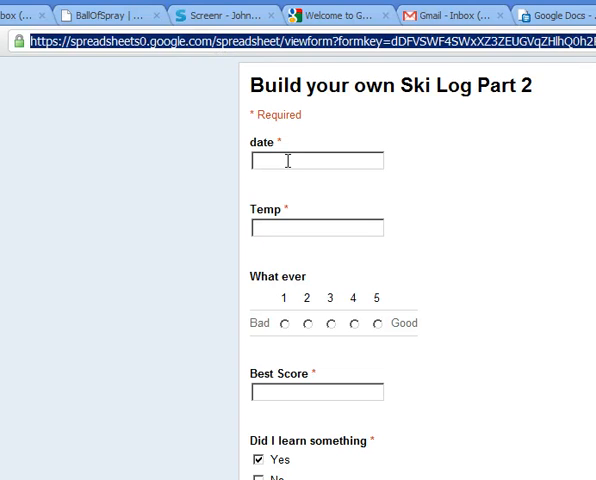
- Answer the live form with date 5/5/11, Temp 99 and Best Score 99, then scroll to the bottom
{"action": "type", "text": "5/5/11"}
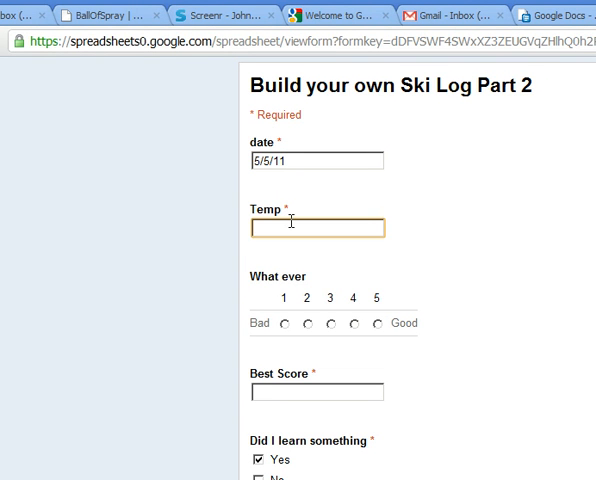
{"action": "type", "text": "99"}
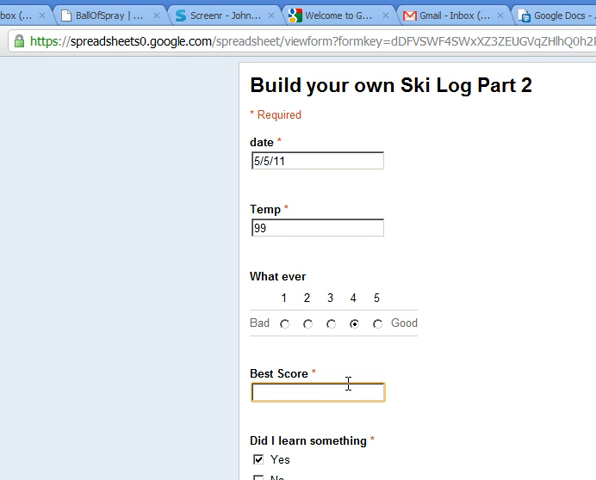
{"action": "type", "text": "99"}
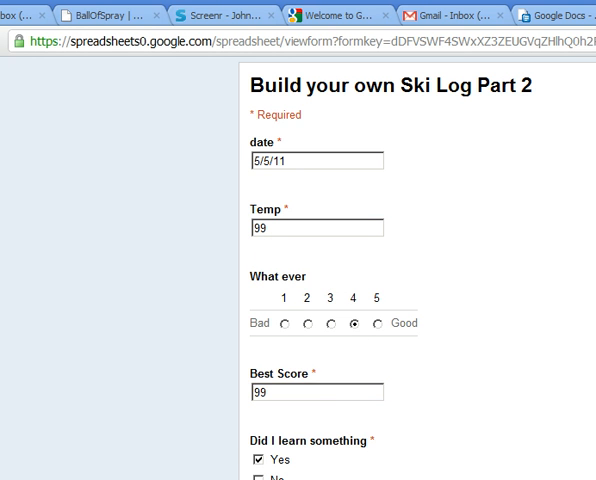
{"action": "scroll", "scroll_direction": "down", "scroll_amount": 3}
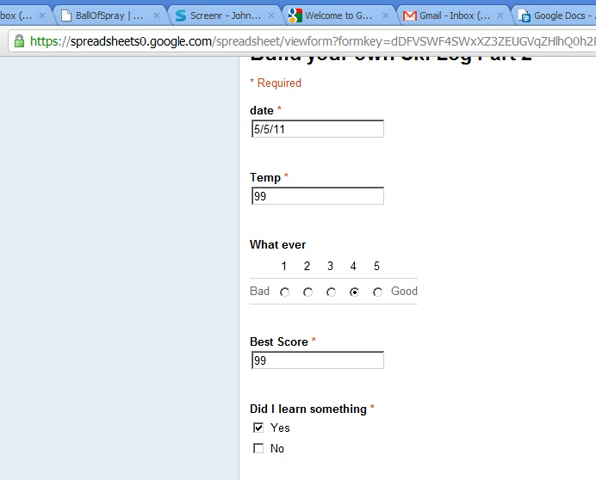
{"action": "scroll", "scroll_direction": "down", "scroll_amount": 3}
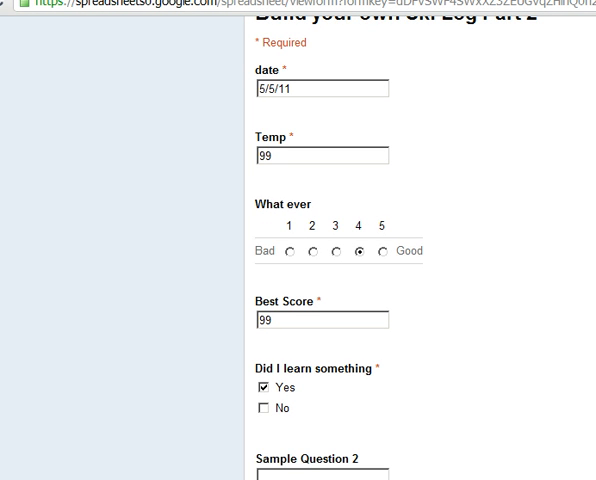
{"action": "scroll", "scroll_direction": "down", "scroll_amount": 3}
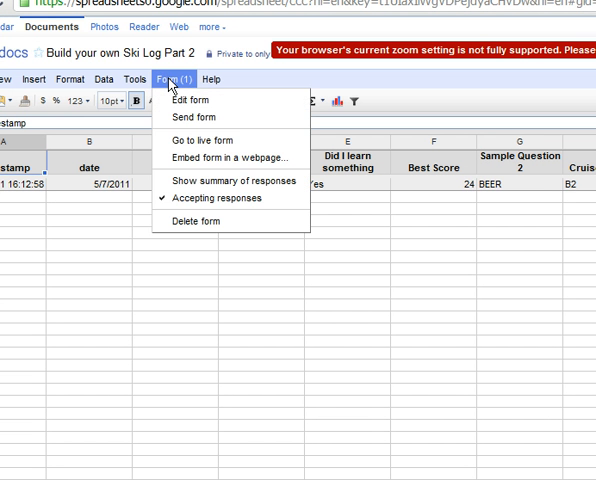
{"action": "mouse_move", "coordinate": [184, 112]}
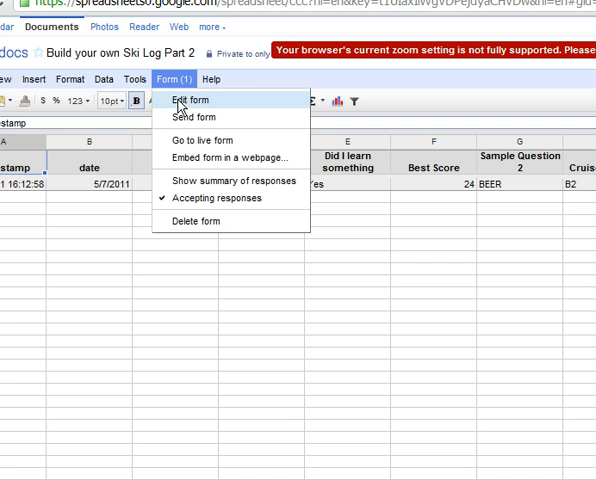
- Return from the response spreadsheet to the Ski Log Part 2 form editor
{"action": "left_click", "coordinate": [192, 100]}
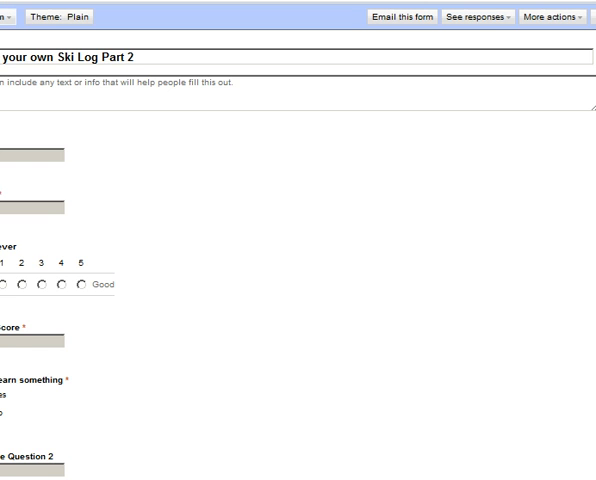
- Scroll through the form editor's questions before reopening the live form
{"action": "scroll", "scroll_direction": "down", "scroll_amount": 3}
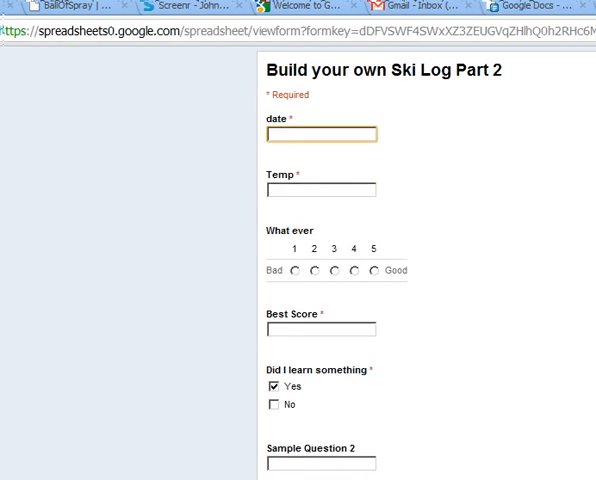
- Select the live Ski Log Part 2 form's URL in the address bar for bookmarking
{"action": "left_click", "coordinate": [190, 48]}
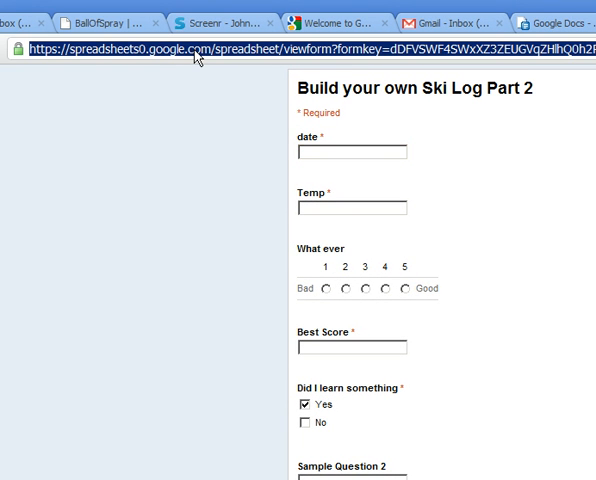